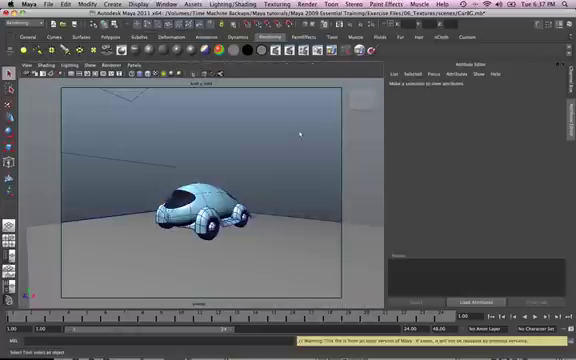
pyautogui.moveTo(253, 143)
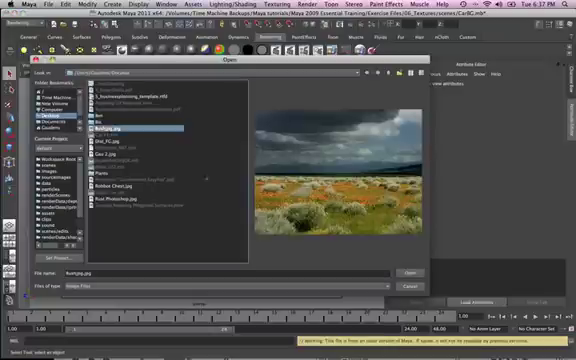
# Select the bush jpg on the Desktop as the perspective camera's image plane
pyautogui.click(411, 269)
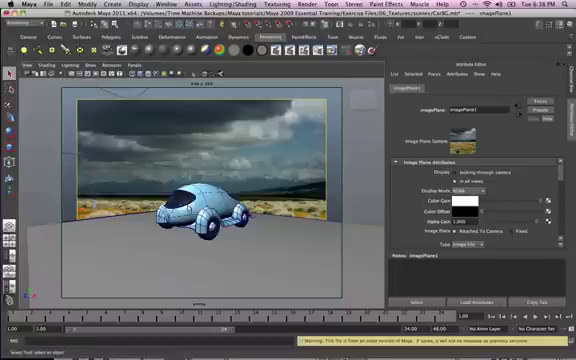
pyautogui.moveTo(175, 205)
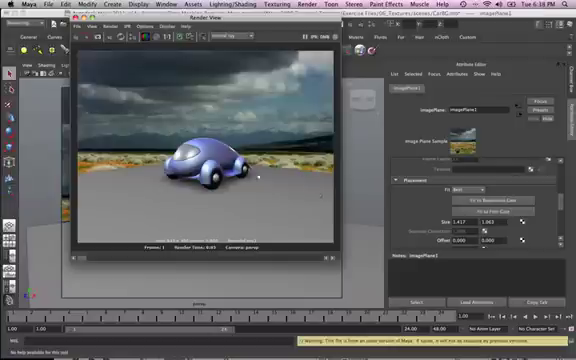
pyautogui.moveTo(273, 203)
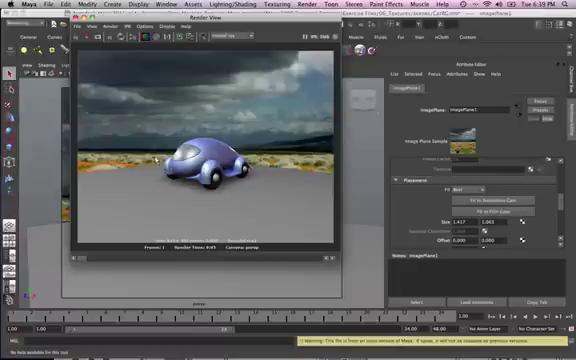
pyautogui.moveTo(151, 160)
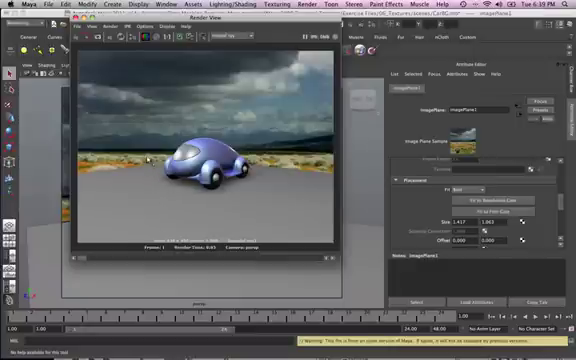
pyautogui.moveTo(170, 207)
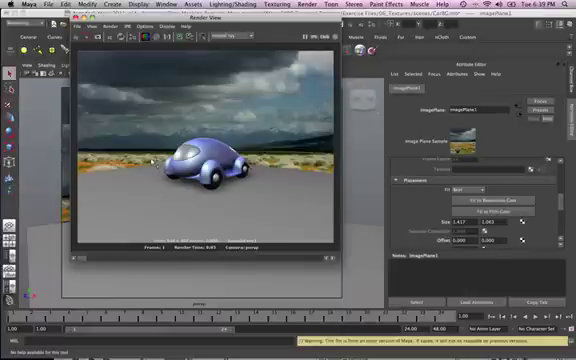
pyautogui.moveTo(190, 215)
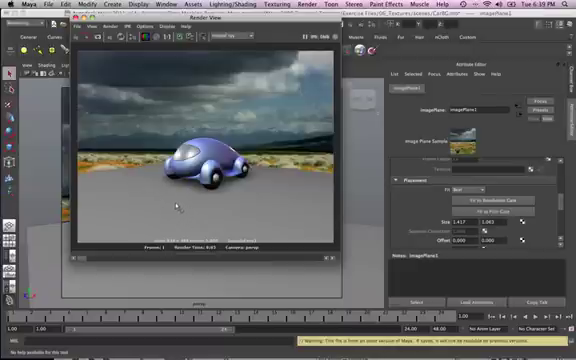
pyautogui.moveTo(182, 207)
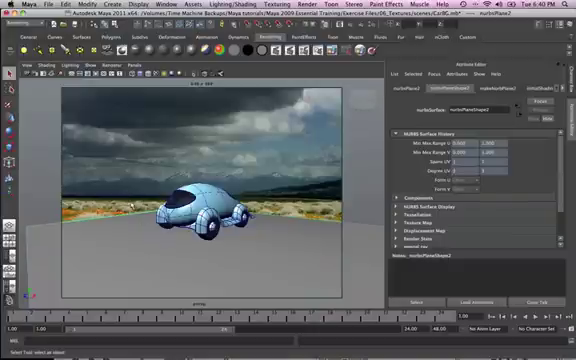
pyautogui.moveTo(183, 133)
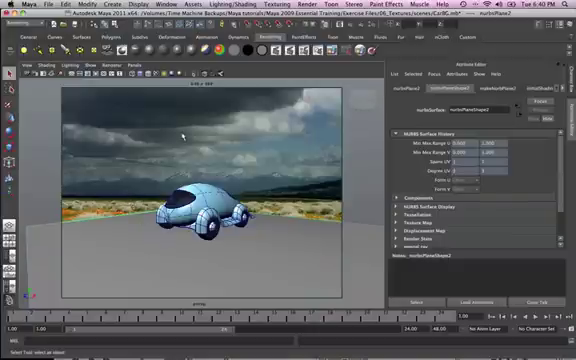
pyautogui.moveTo(170, 152)
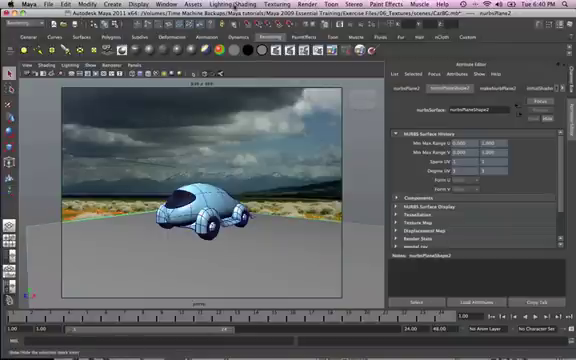
# Assign a new Use Background shader to the selected ground plane
pyautogui.click(237, 3)
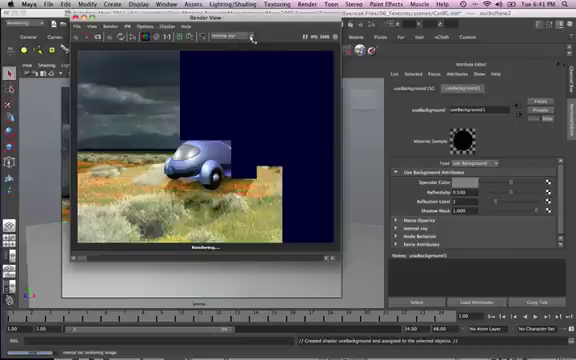
# Keep mental ray as the renderer in the Render View to render the car in the desert
pyautogui.click(228, 38)
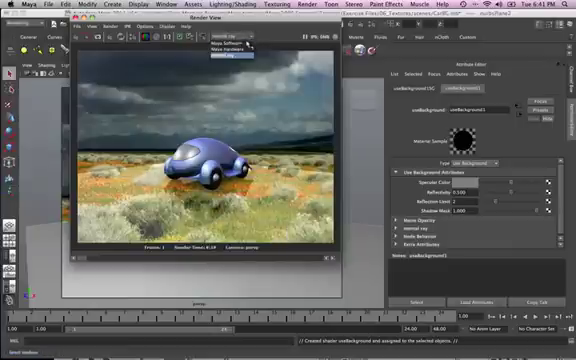
pyautogui.click(228, 37)
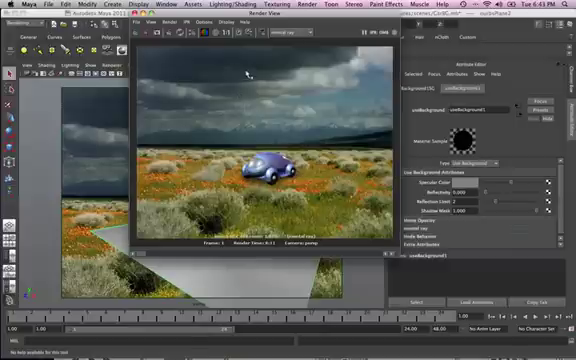
pyautogui.moveTo(248, 72)
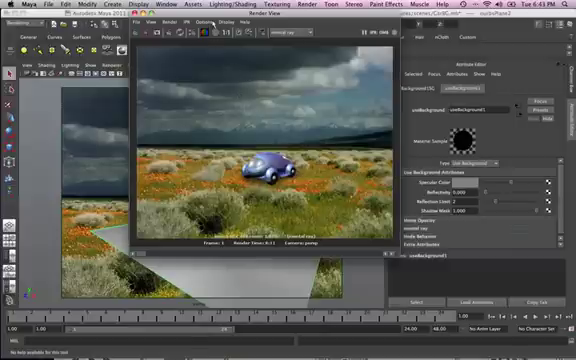